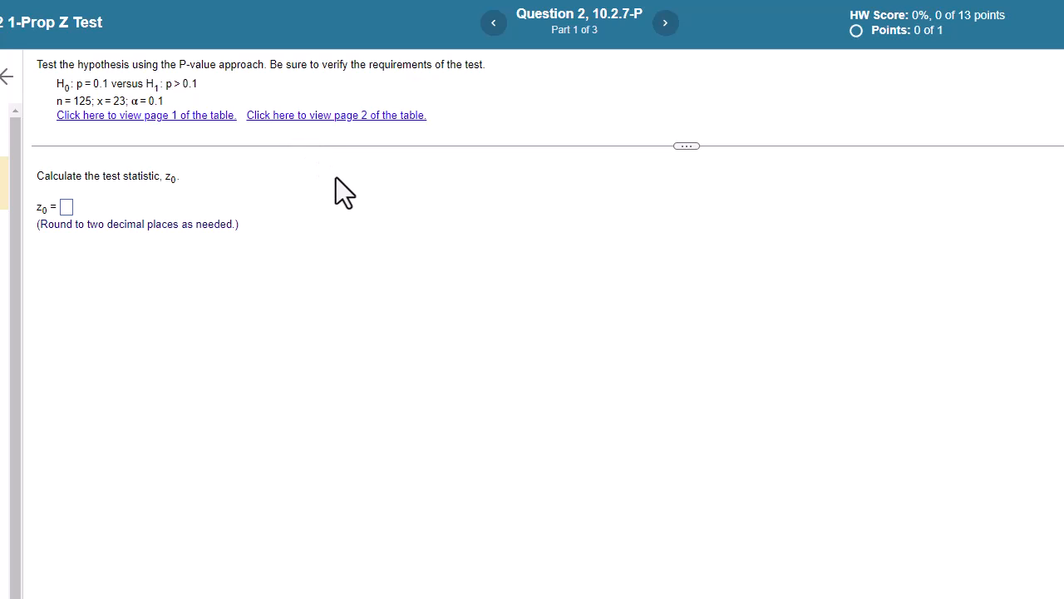
pyautogui.moveTo(364, 241)
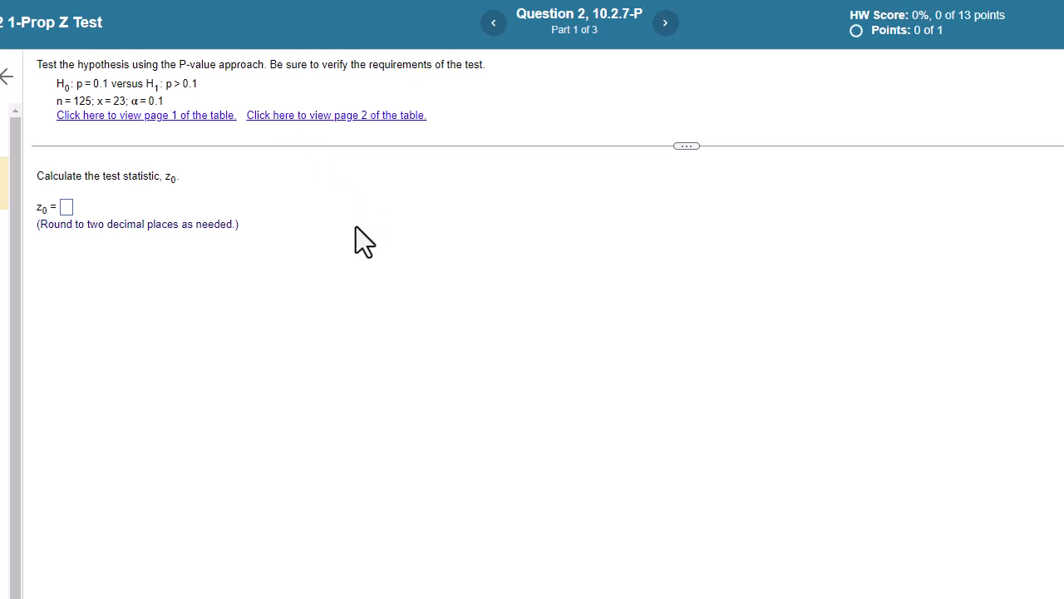
pyautogui.moveTo(154, 231)
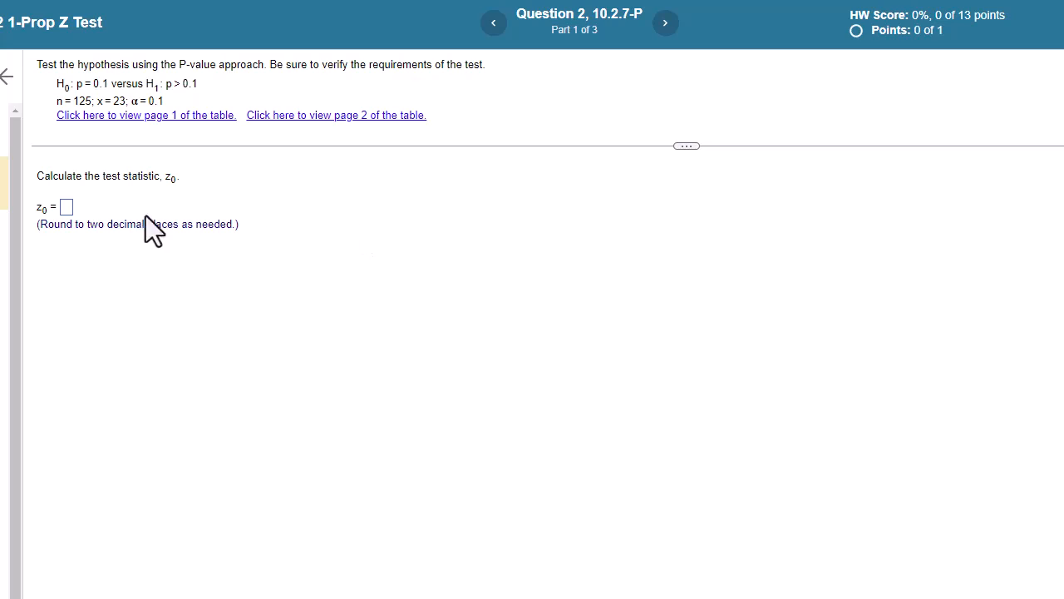
pyautogui.moveTo(79, 96)
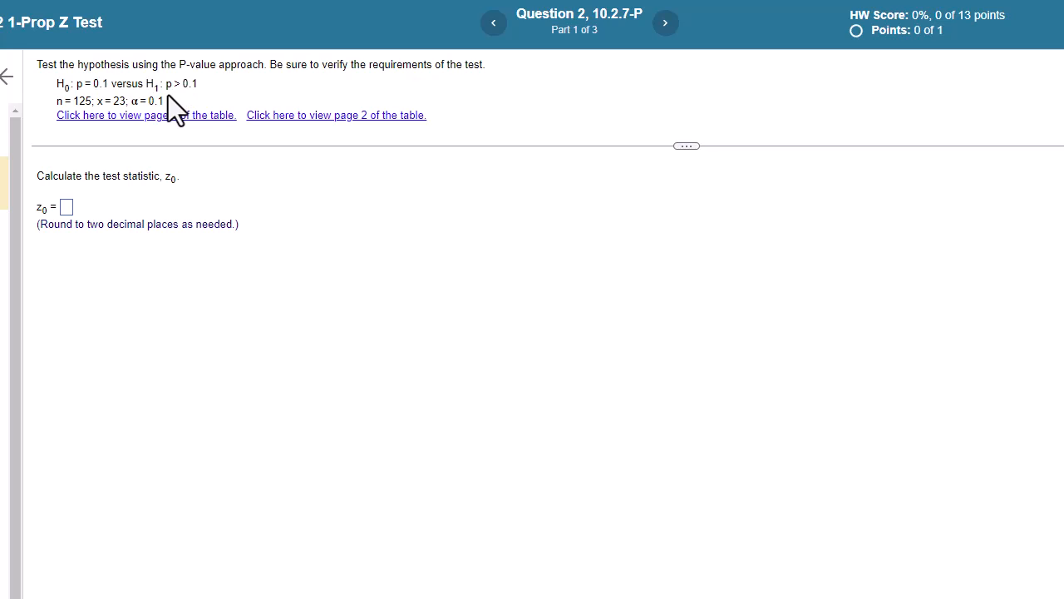
pyautogui.moveTo(65, 123)
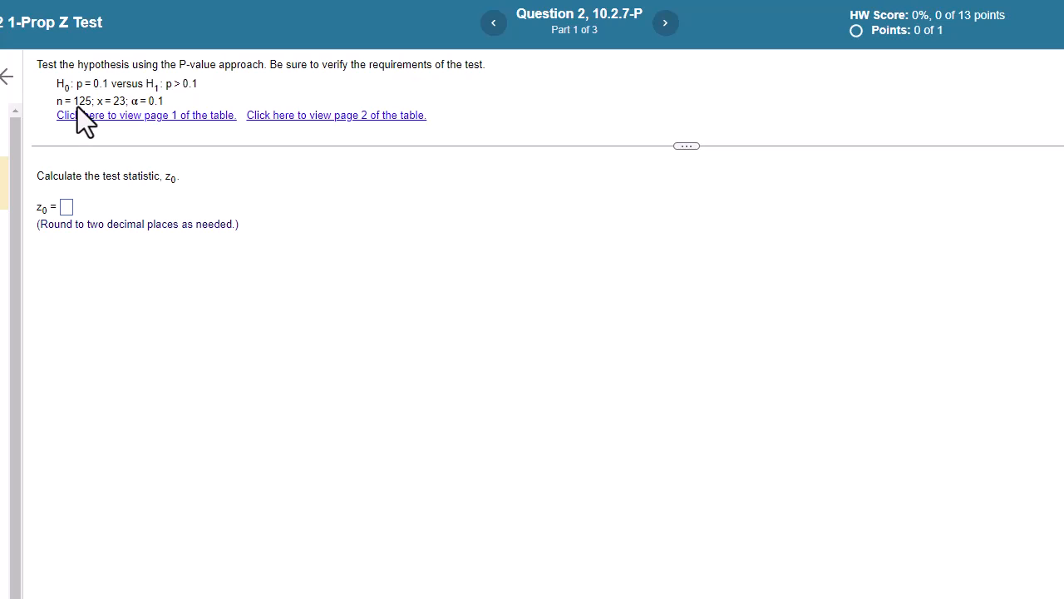
pyautogui.moveTo(120, 124)
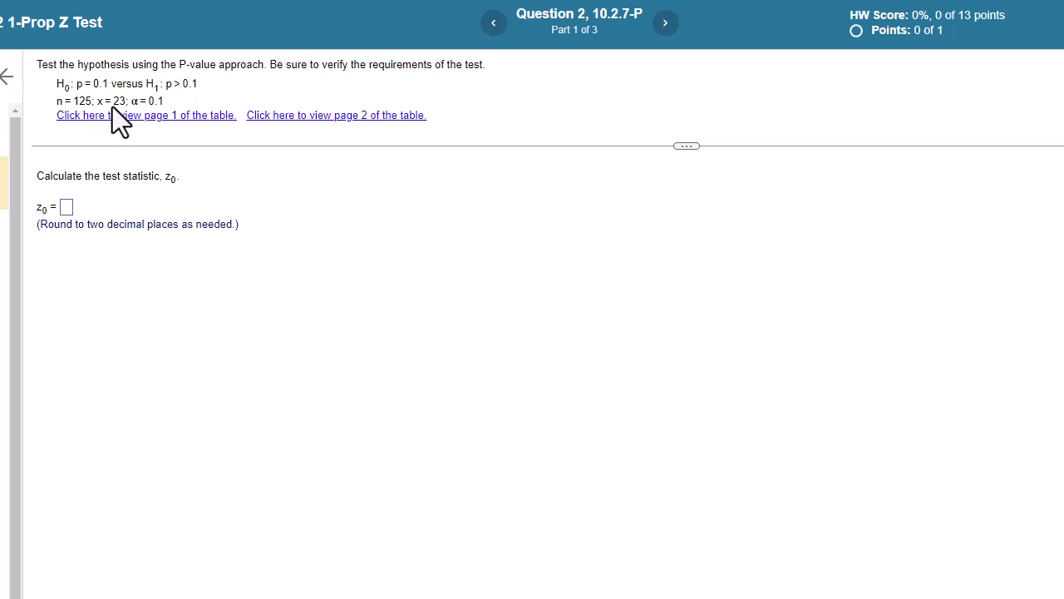
pyautogui.moveTo(166, 120)
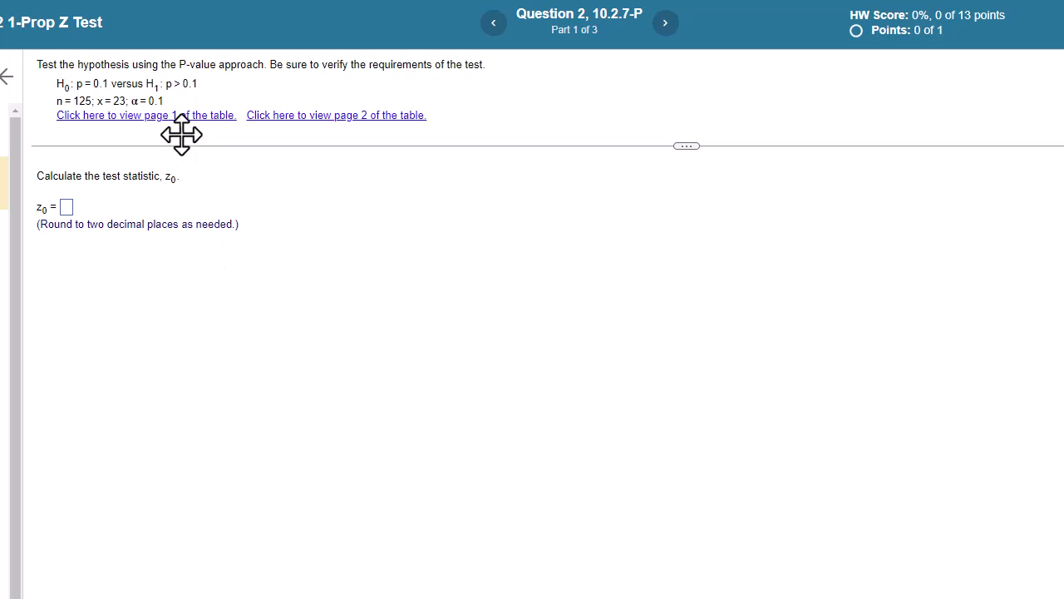
pyautogui.moveTo(66, 233)
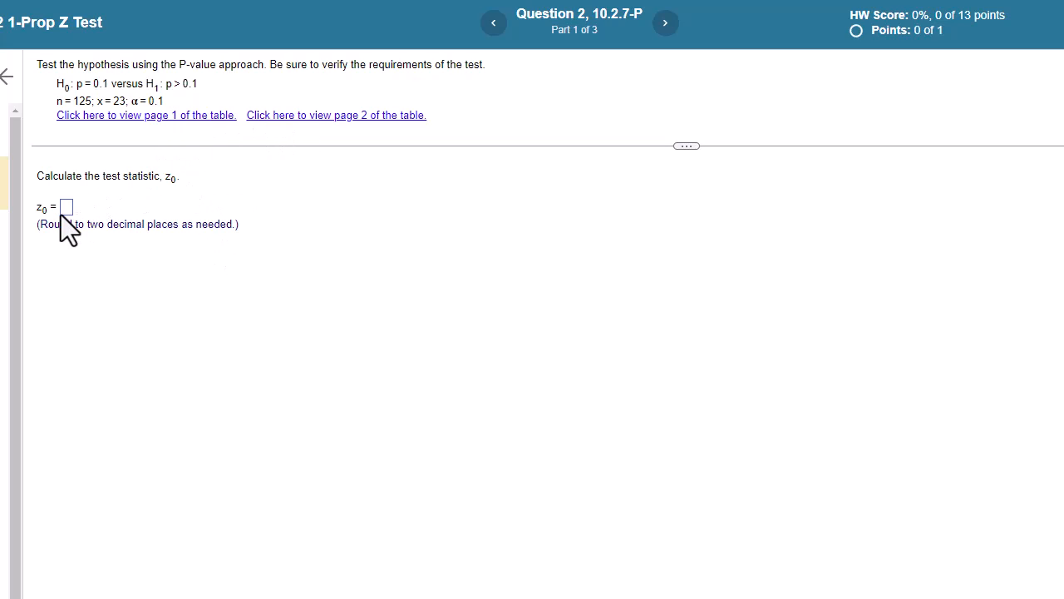
pyautogui.moveTo(162, 92)
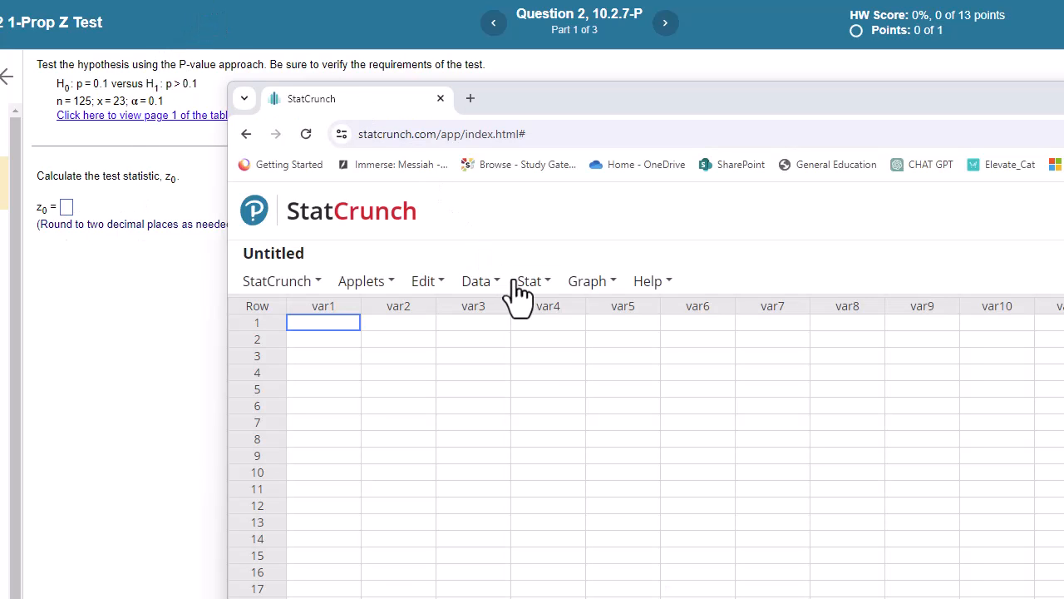
# Open StatCrunch's one-sample proportion test with summary counts
pyautogui.click(531, 280)
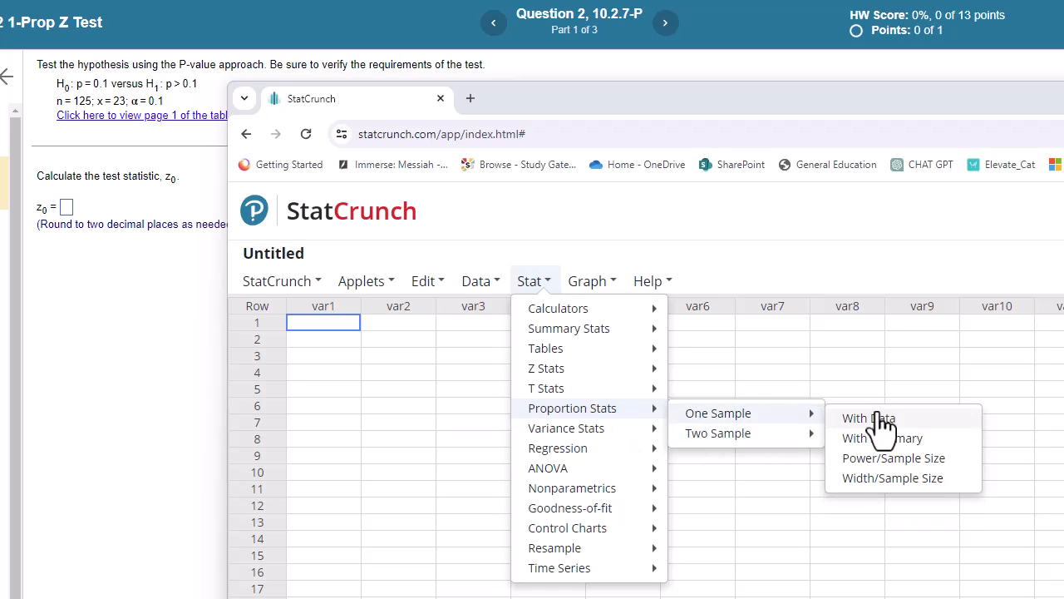
pyautogui.click(882, 438)
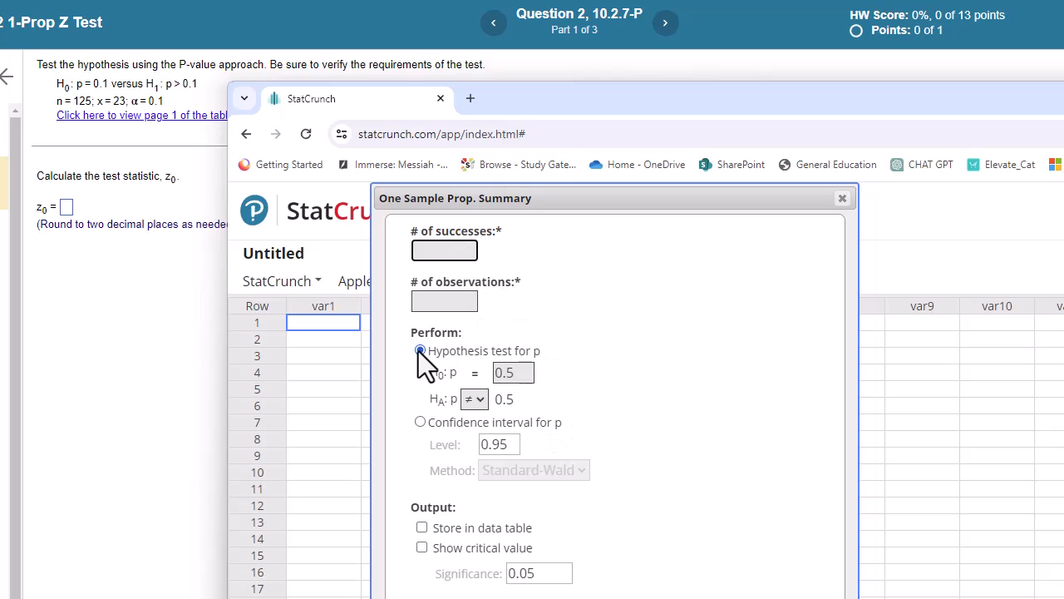
# Enter 23 successes, 125 observations and null proportion 0.1
pyautogui.write('23')
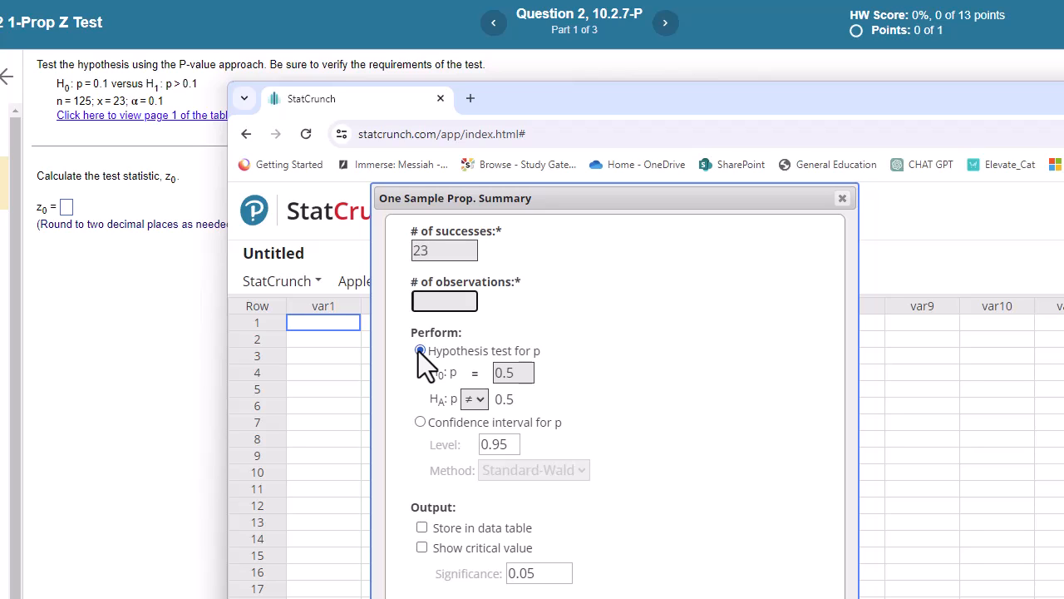
pyautogui.write('125')
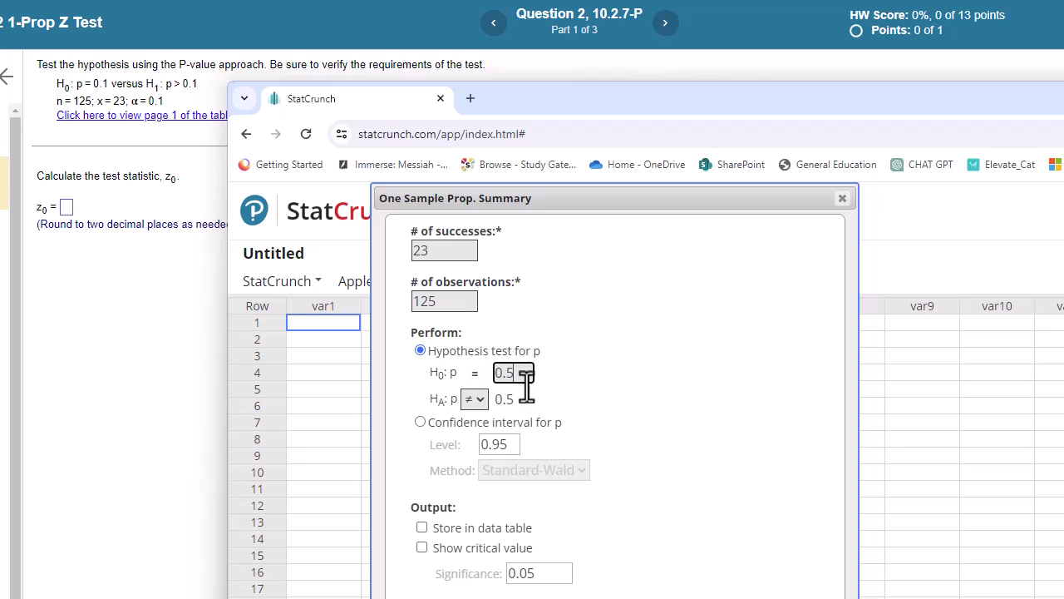
pyautogui.write('0.1')
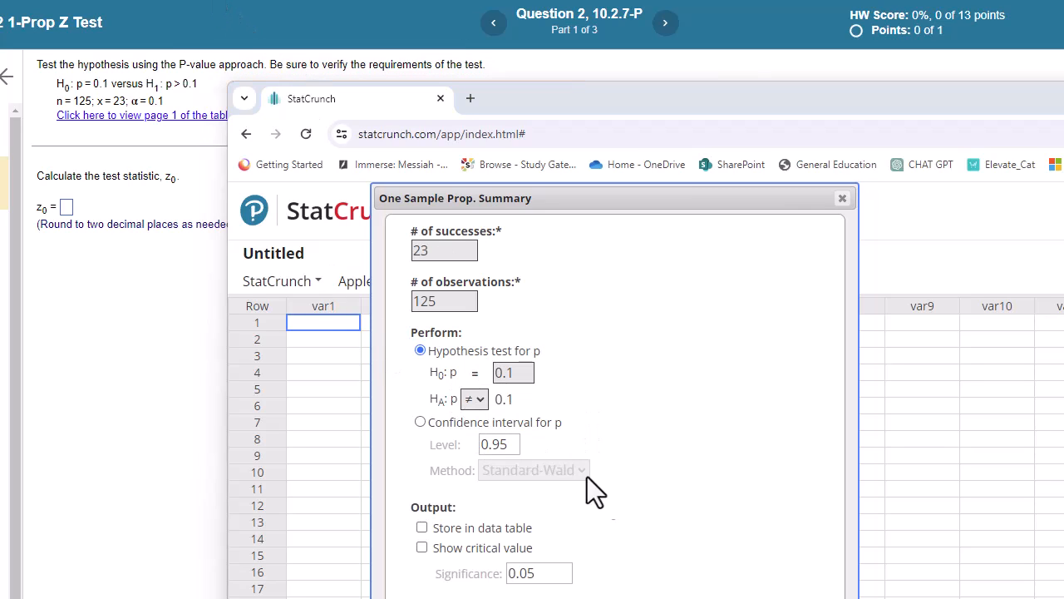
pyautogui.moveTo(622, 515)
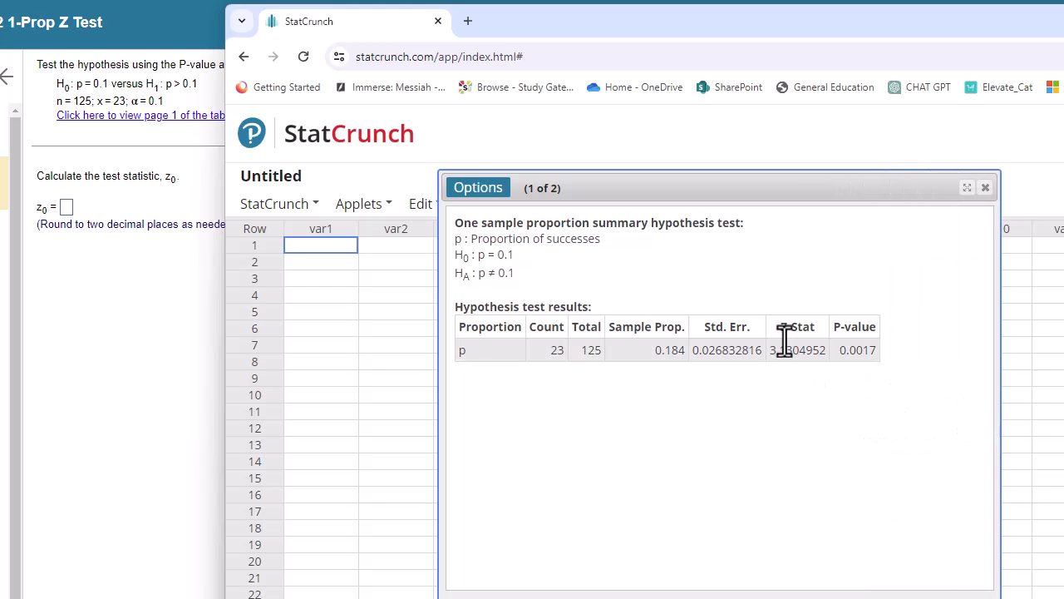
pyautogui.moveTo(769, 366)
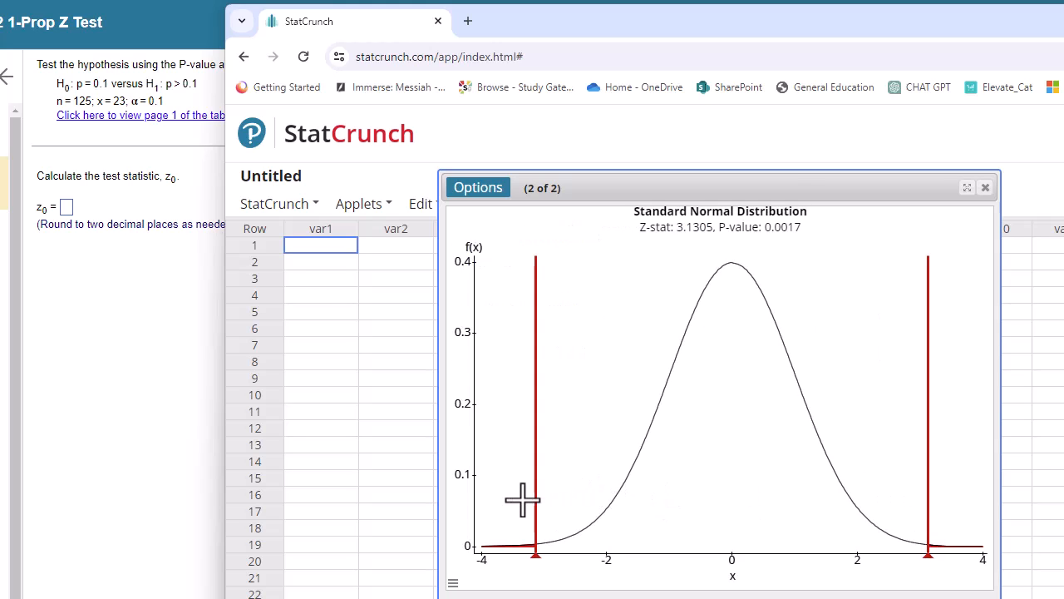
pyautogui.moveTo(303, 46)
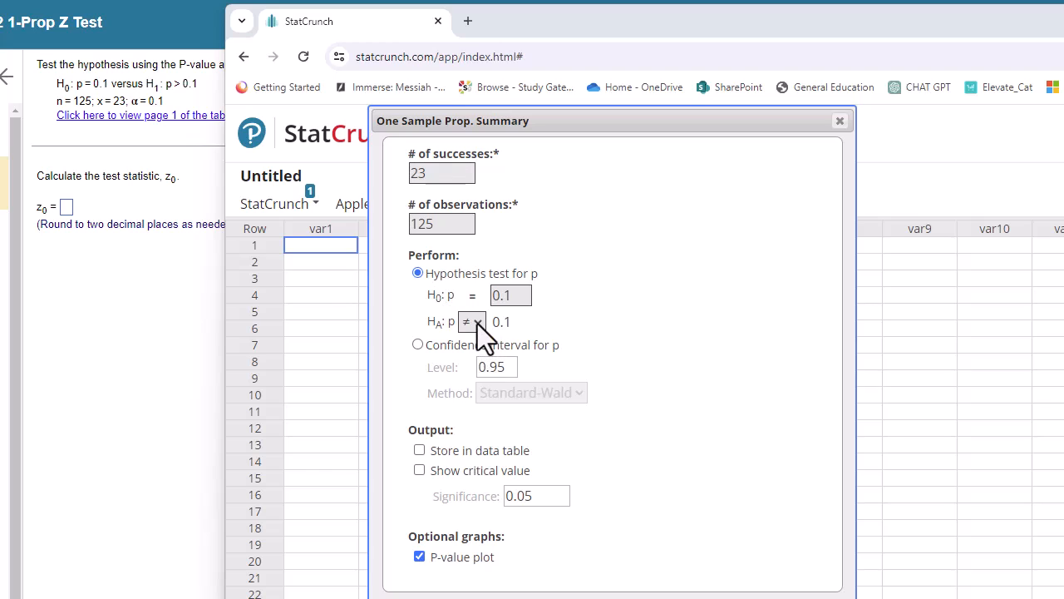
# Set the alternative hypothesis to p > 0.1
pyautogui.click(472, 322)
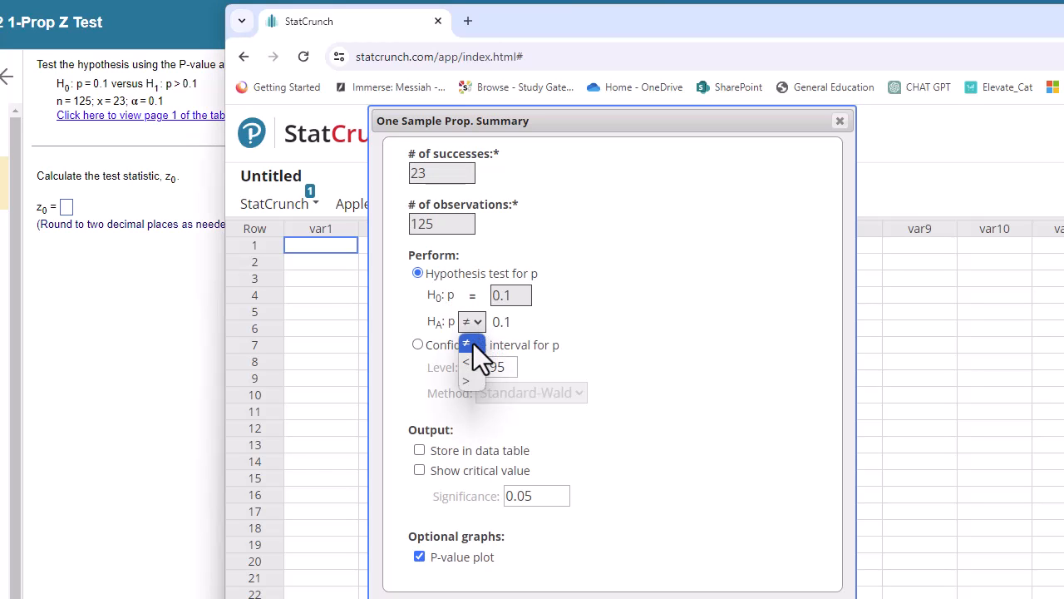
pyautogui.click(466, 380)
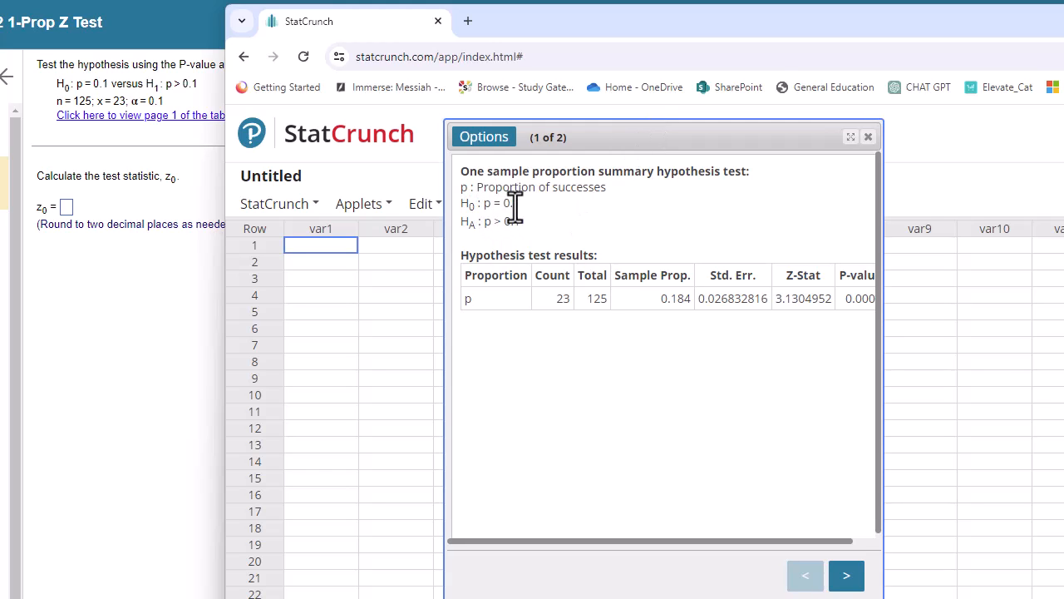
pyautogui.moveTo(511, 225)
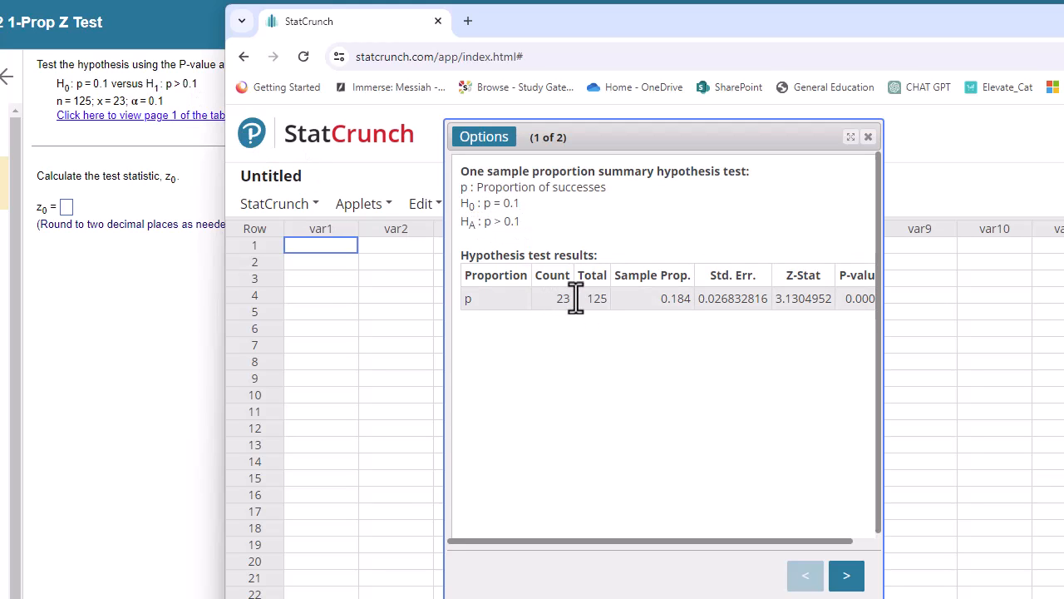
pyautogui.moveTo(670, 308)
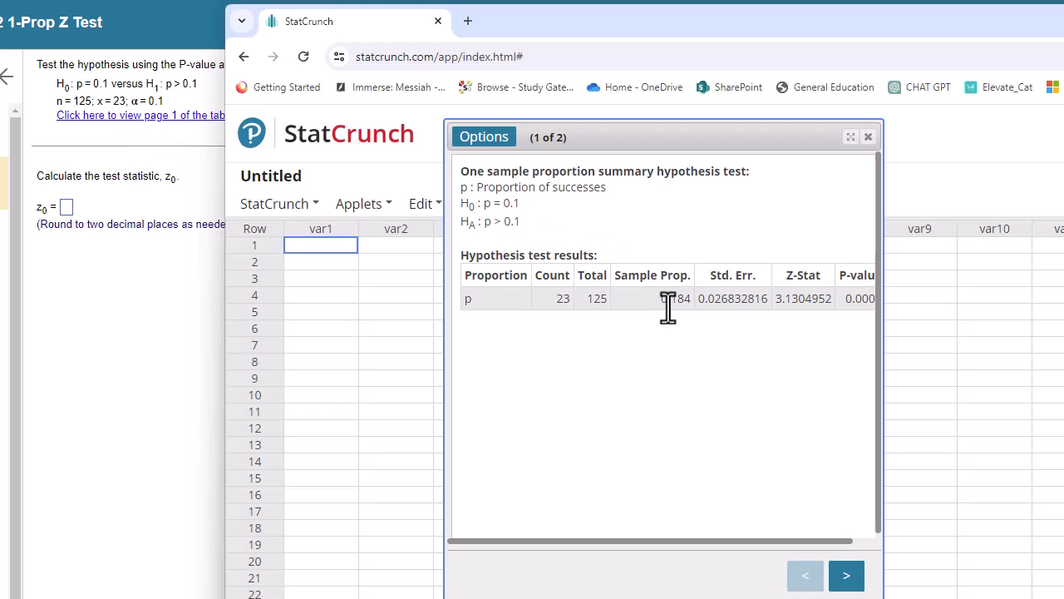
pyautogui.moveTo(258, 212)
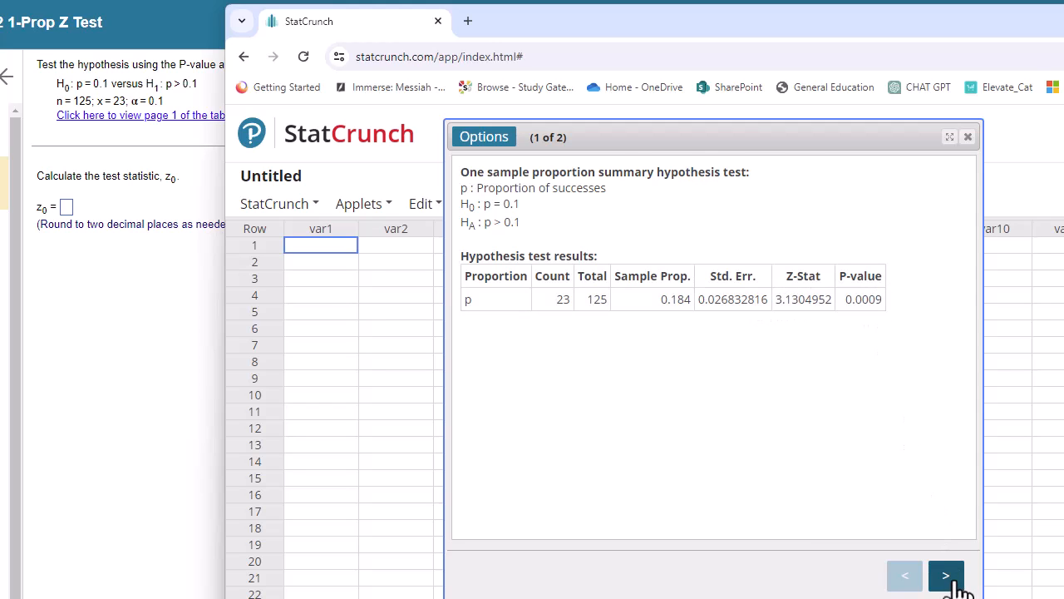
# Return to the MyLab question and enter 3.13 as the test statistic z0
pyautogui.click(945, 574)
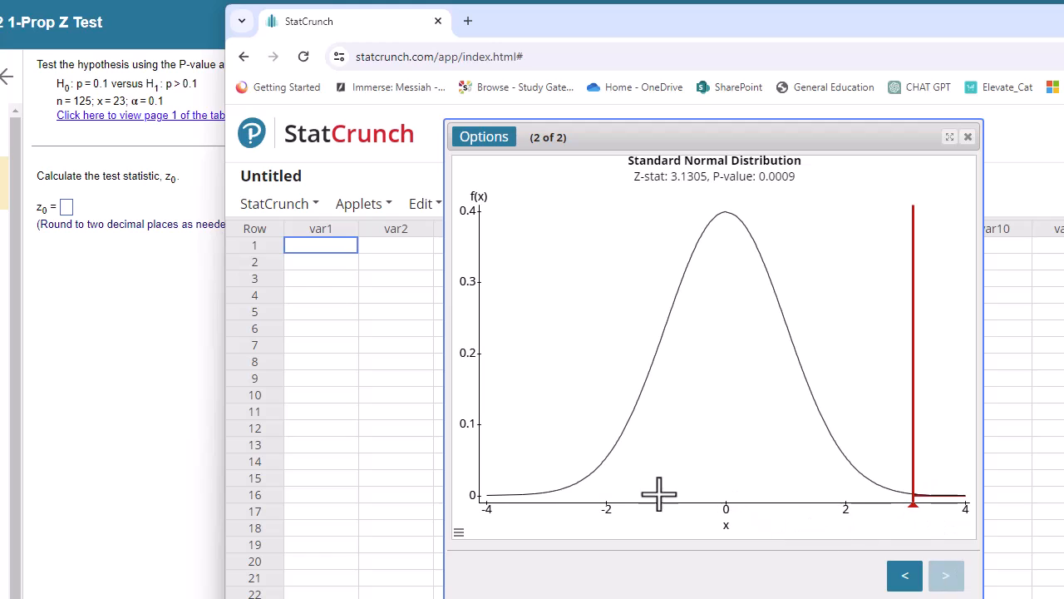
pyautogui.moveTo(865, 441)
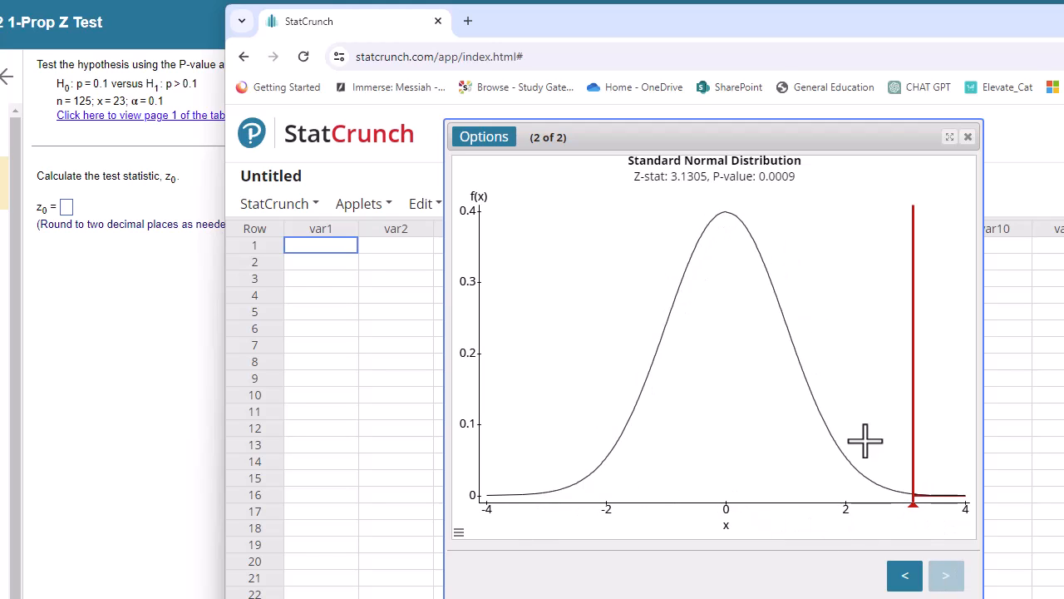
pyautogui.moveTo(914, 507)
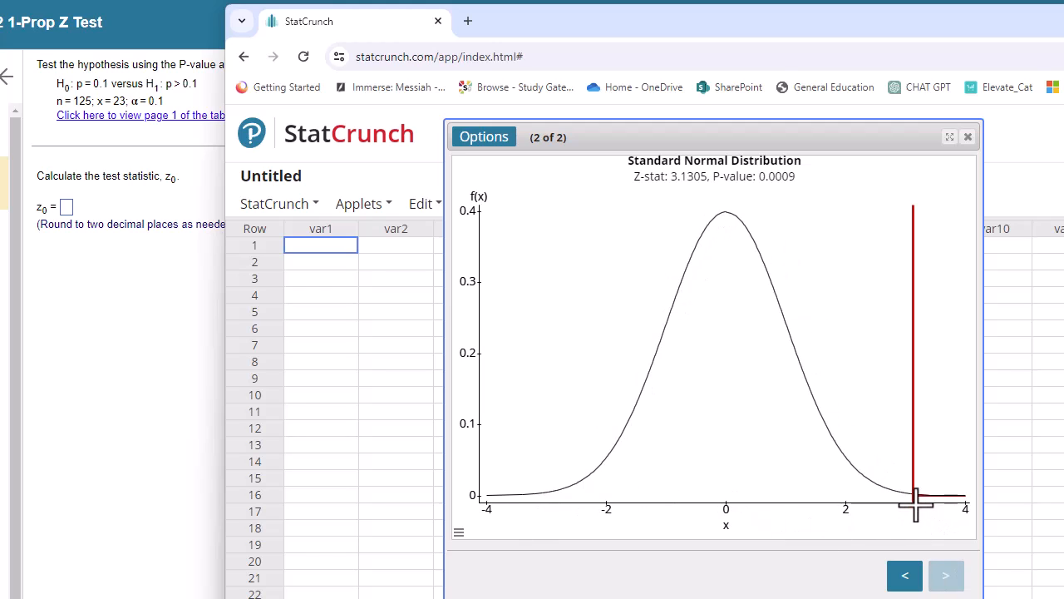
pyautogui.moveTo(848, 511)
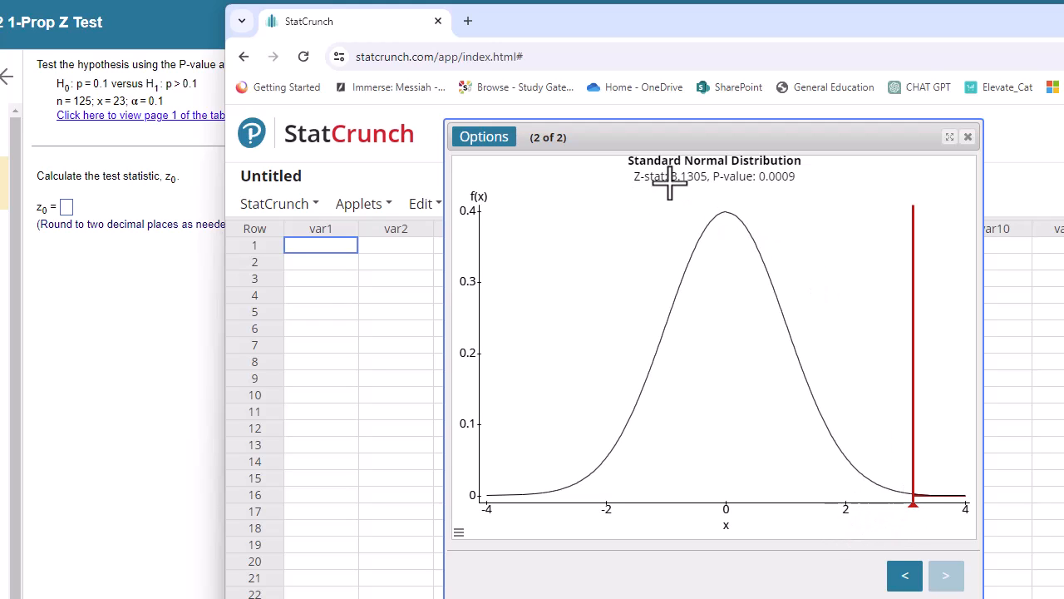
pyautogui.moveTo(684, 210)
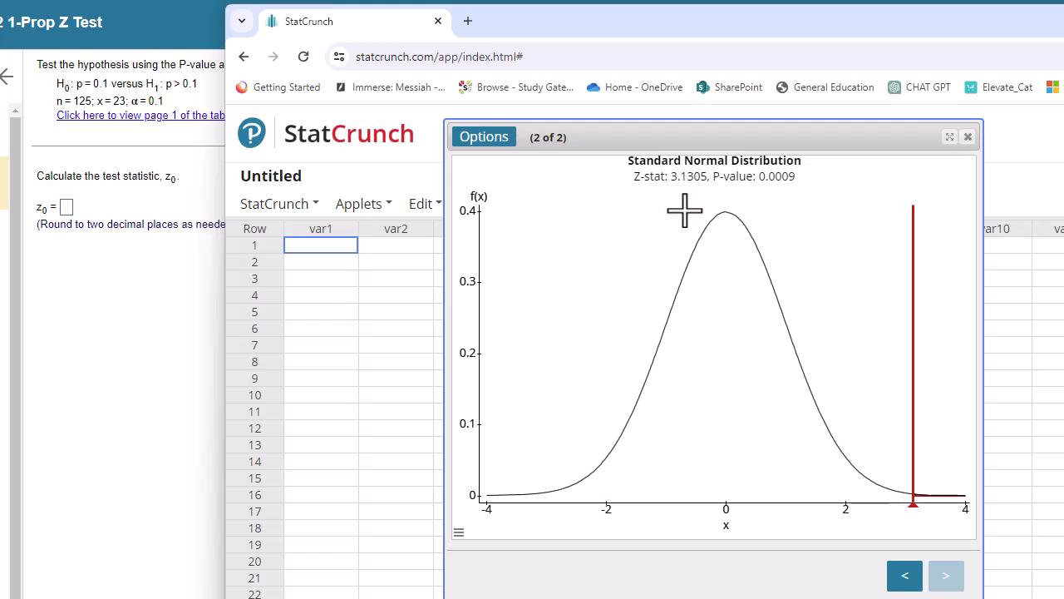
pyautogui.moveTo(913, 525)
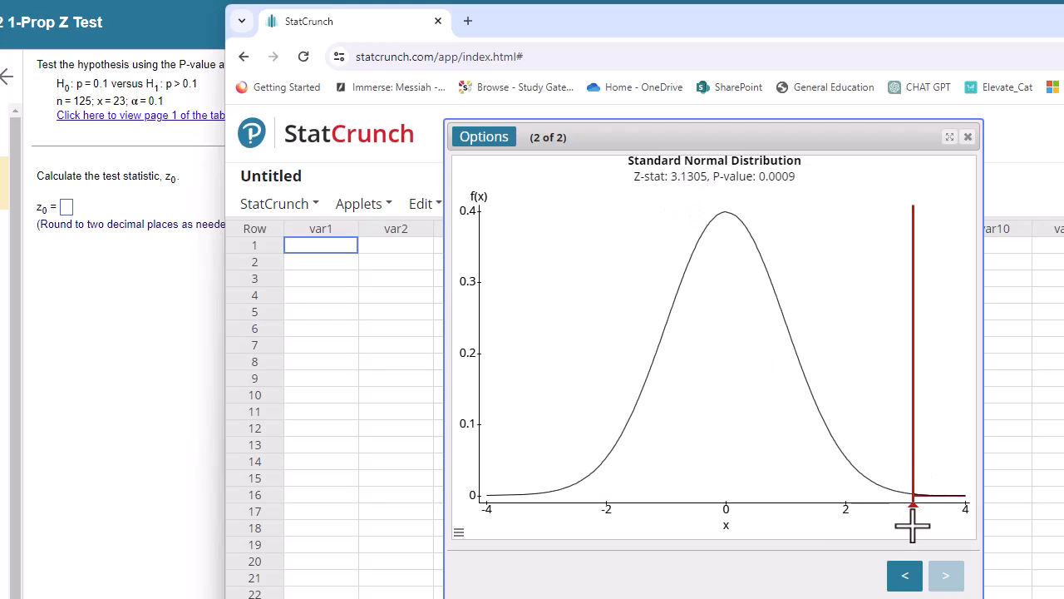
pyautogui.moveTo(594, 248)
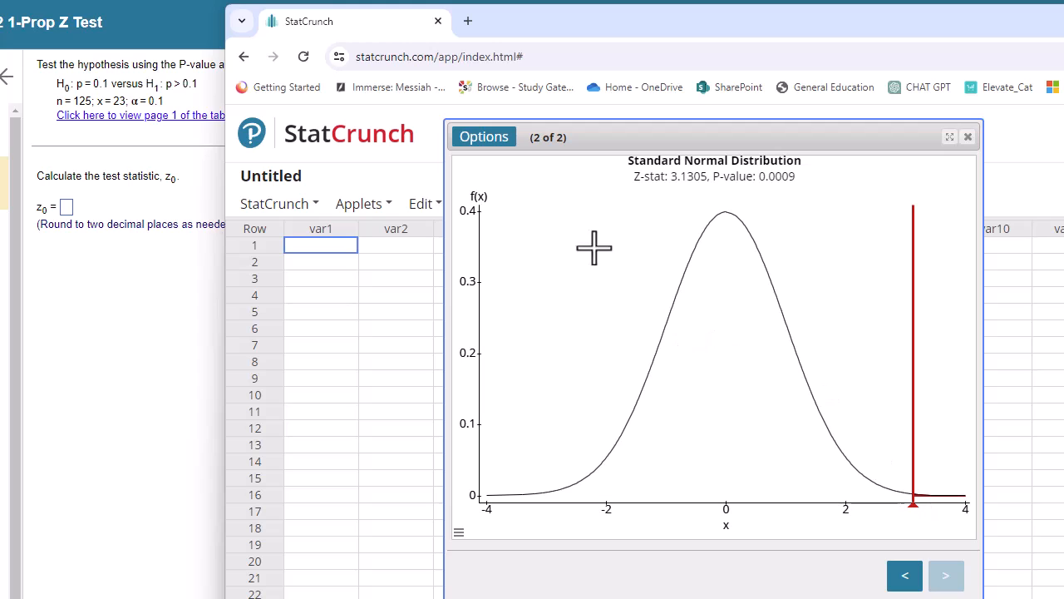
pyautogui.click(905, 575)
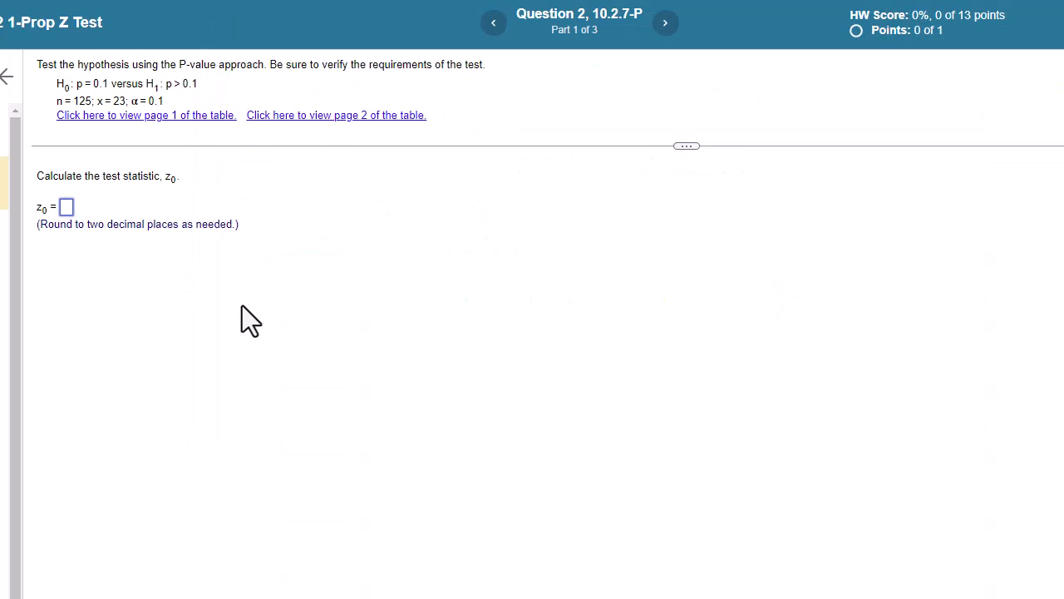
pyautogui.write('3.13')
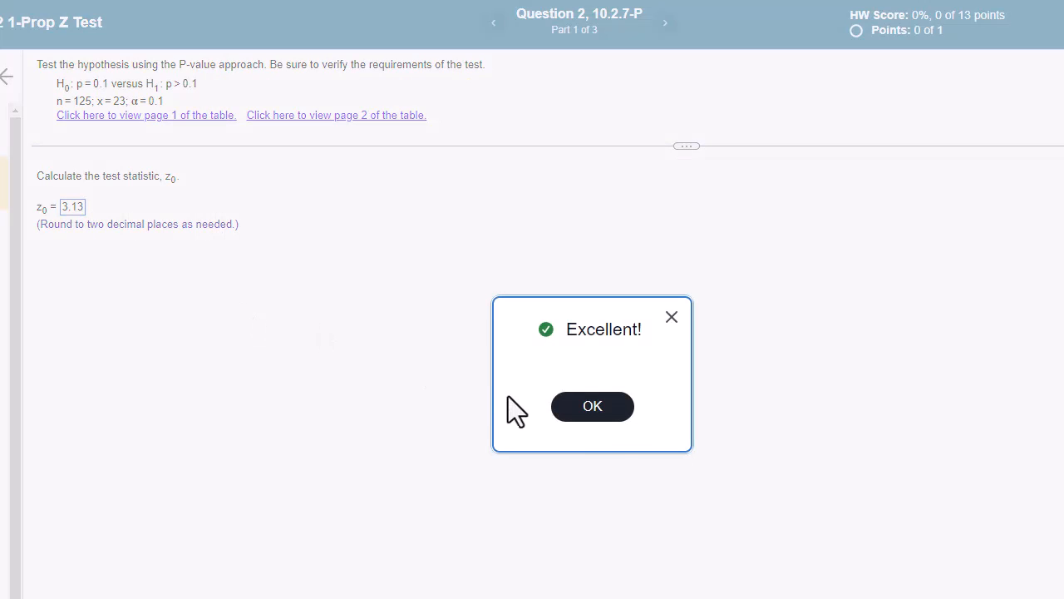
pyautogui.click(592, 405)
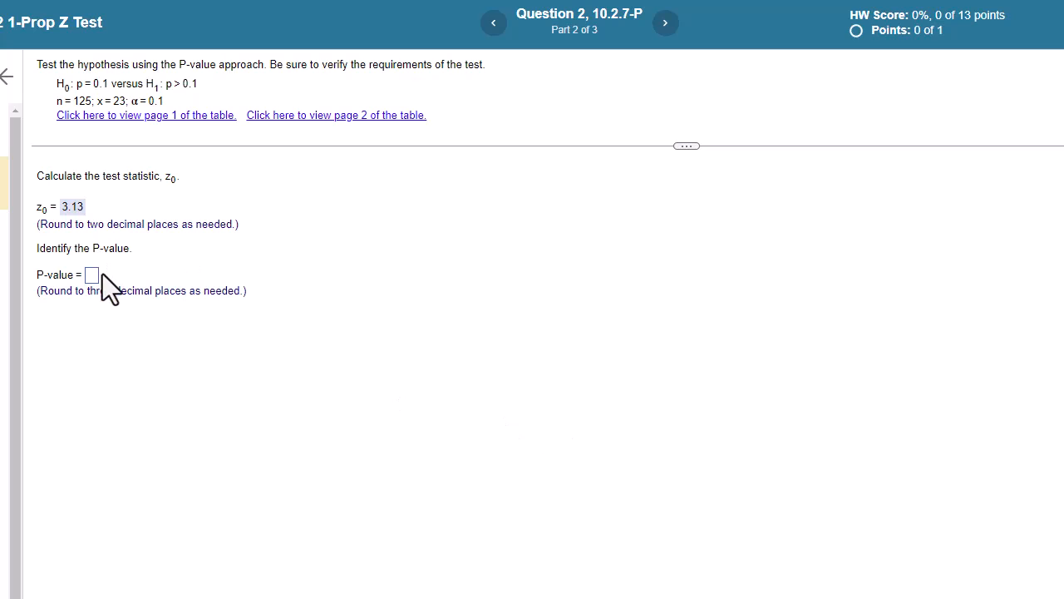
# Enter .001 as the P-value and dismiss the confirmation
pyautogui.click(91, 275)
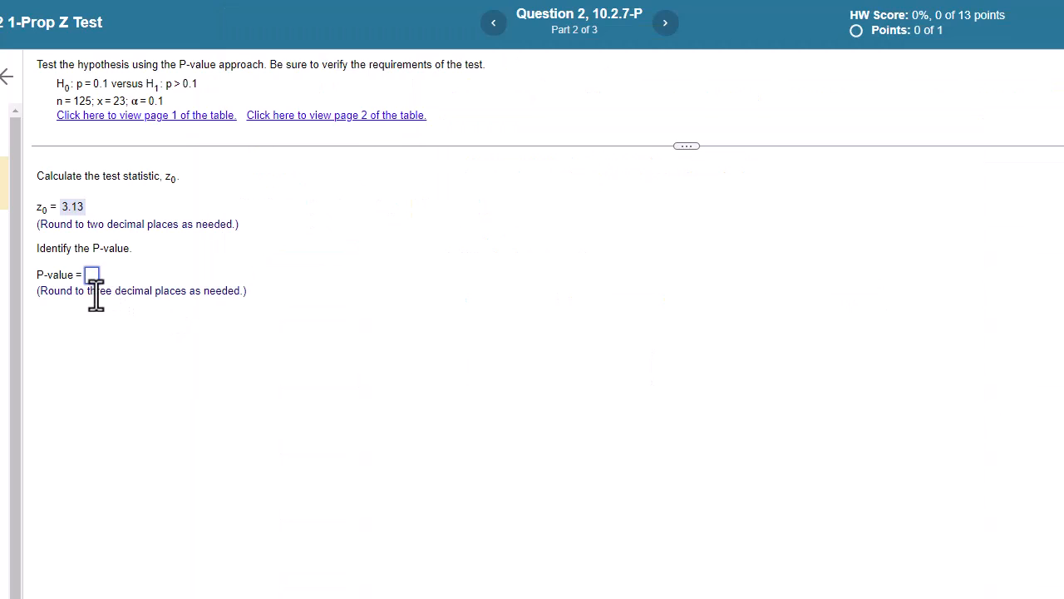
pyautogui.write('.001')
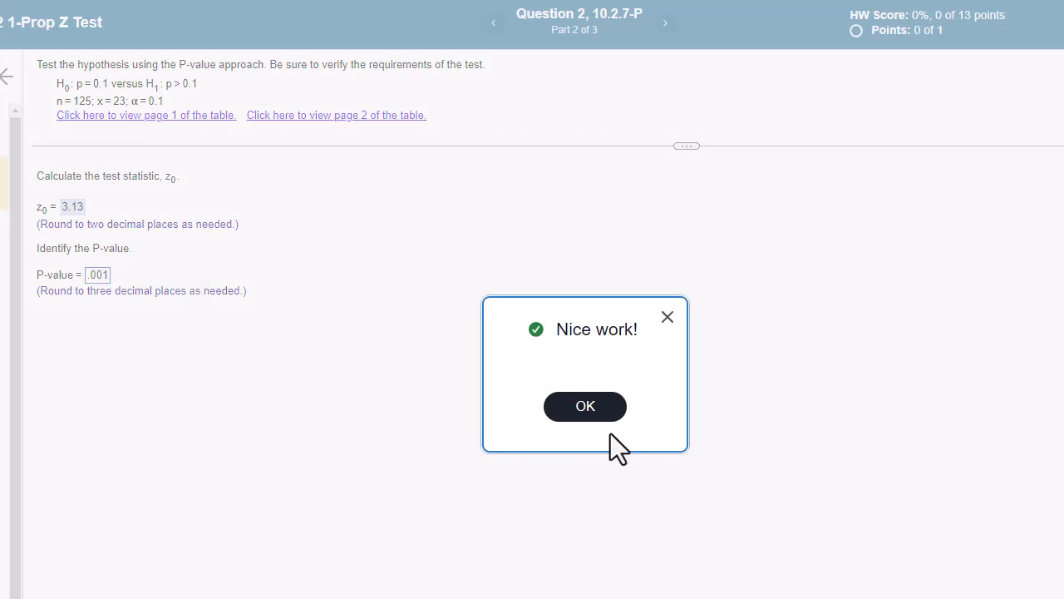
pyautogui.click(584, 406)
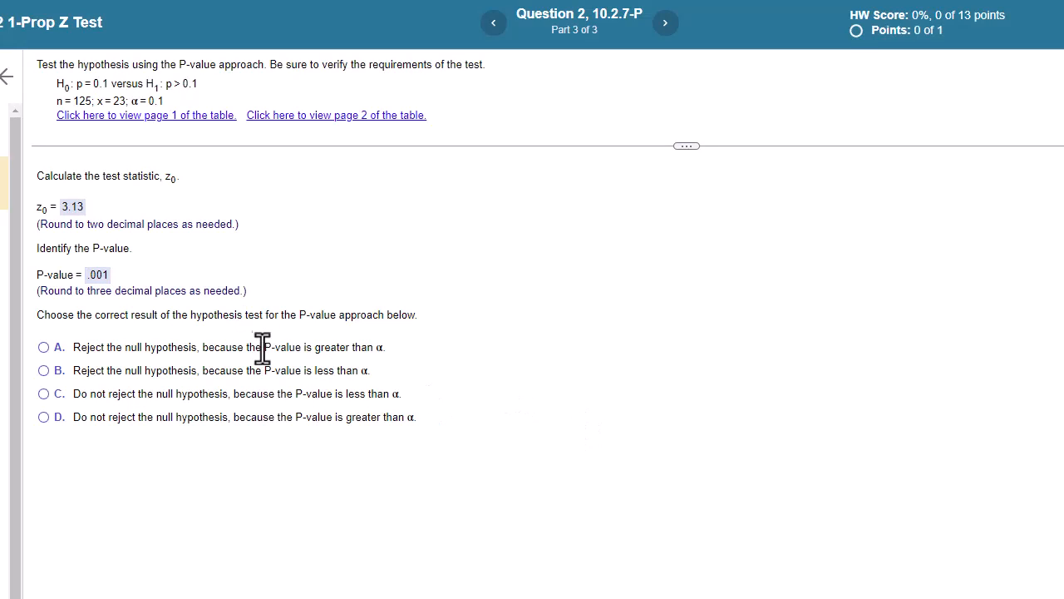
pyautogui.moveTo(183, 376)
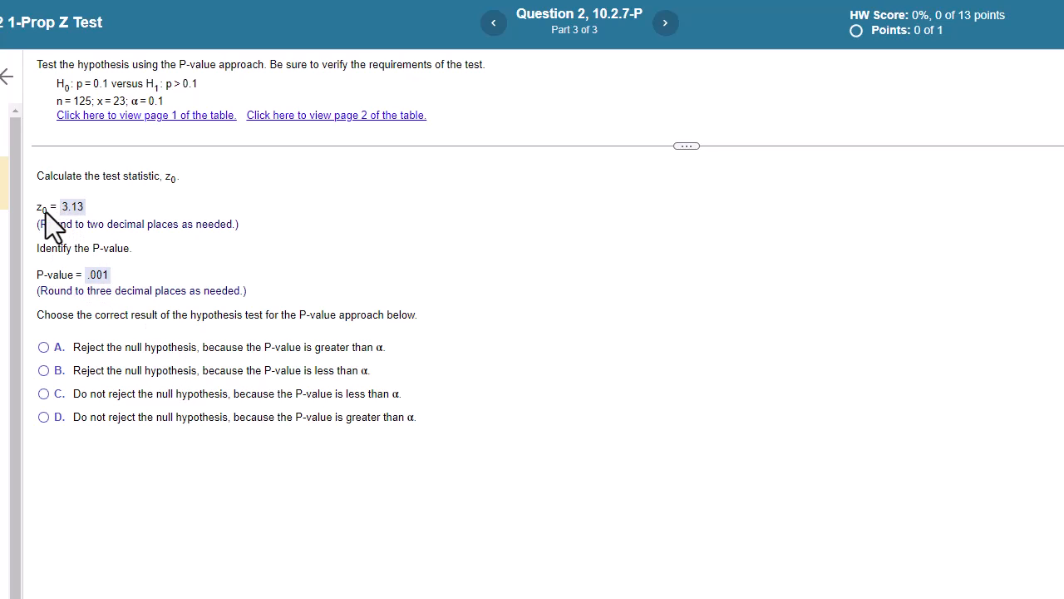
pyautogui.moveTo(94, 298)
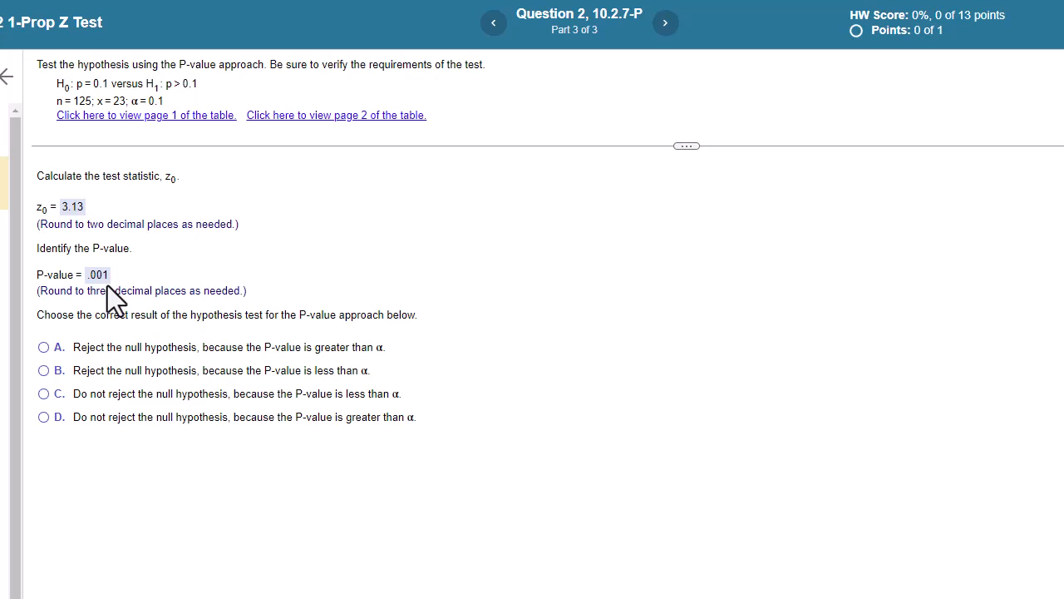
pyautogui.moveTo(125, 323)
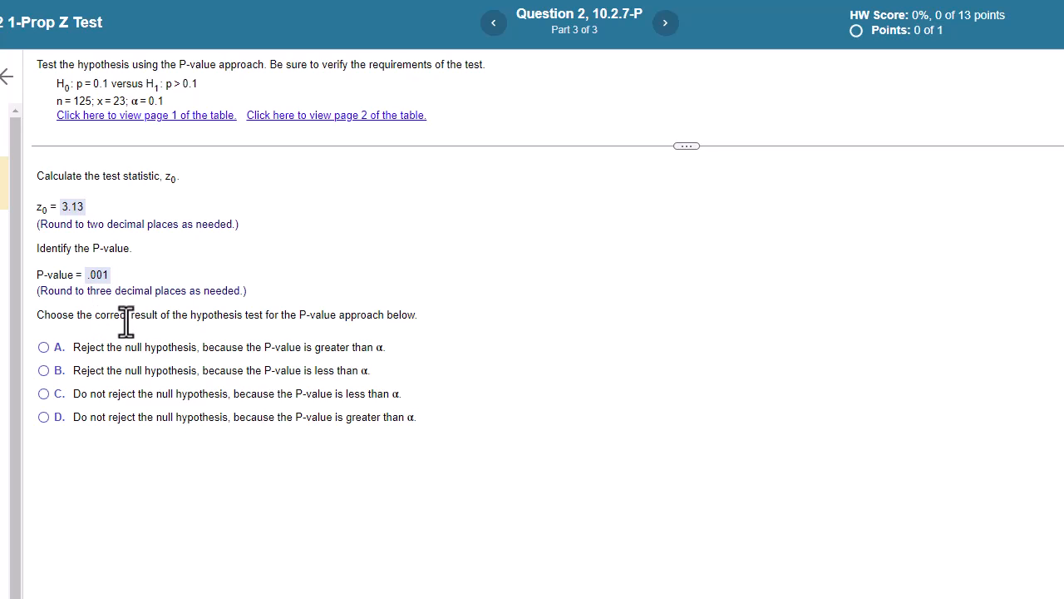
pyautogui.moveTo(109, 301)
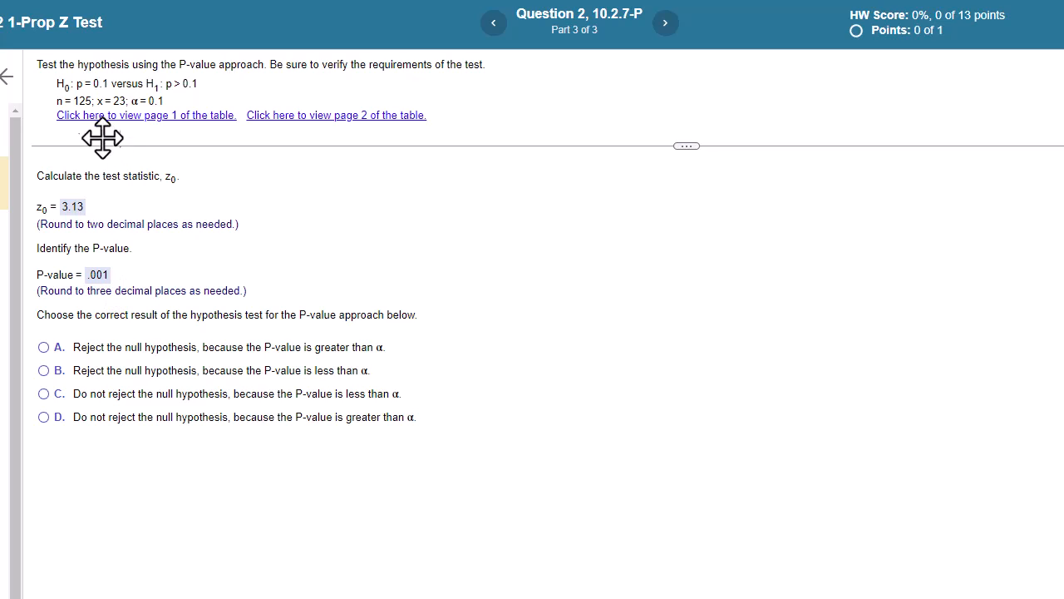
pyautogui.moveTo(108, 99)
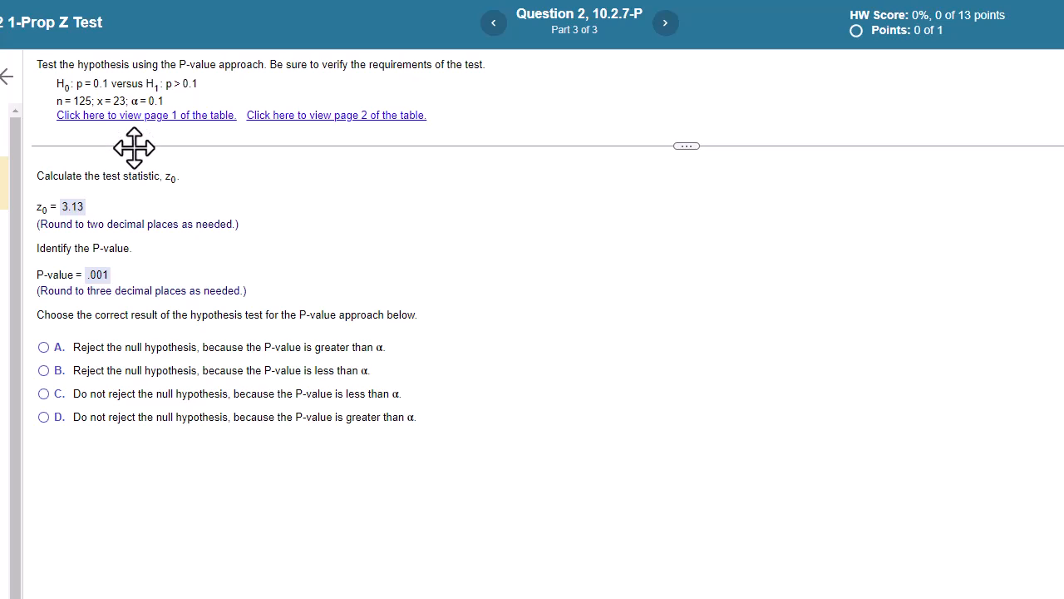
pyautogui.moveTo(75, 386)
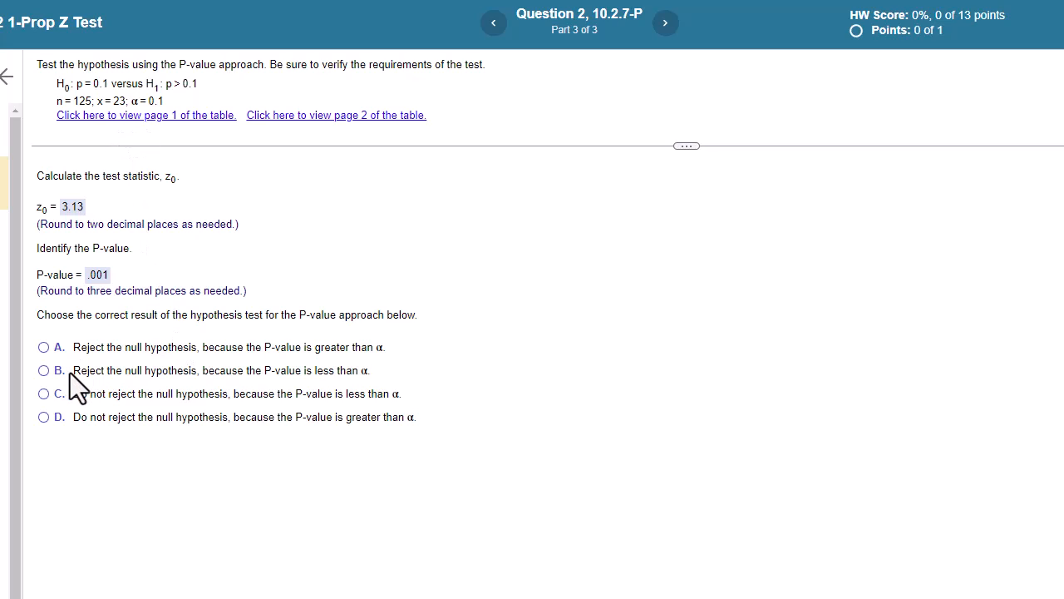
pyautogui.moveTo(170, 302)
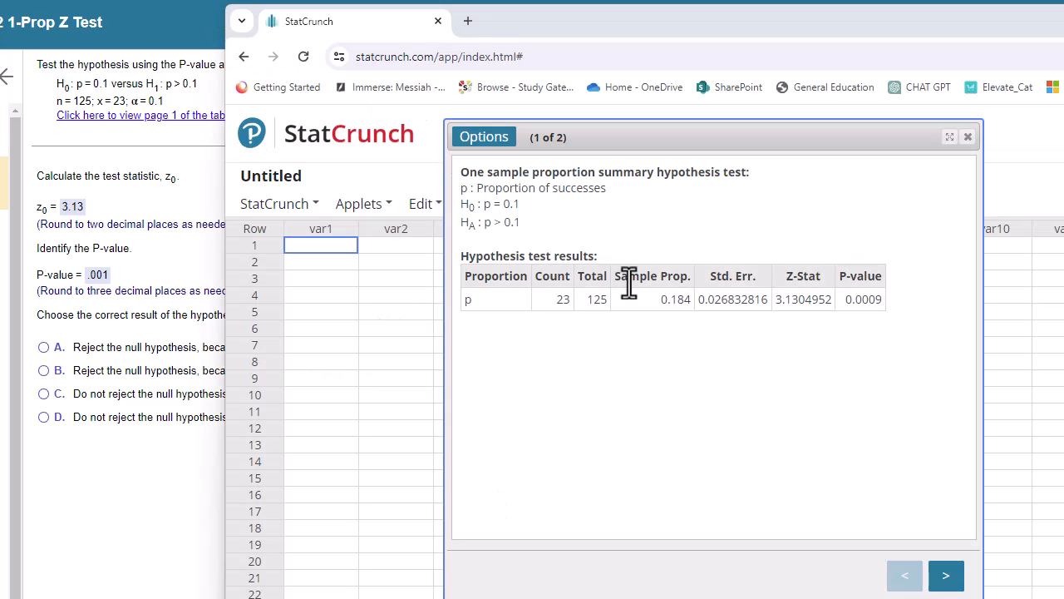
pyautogui.moveTo(677, 319)
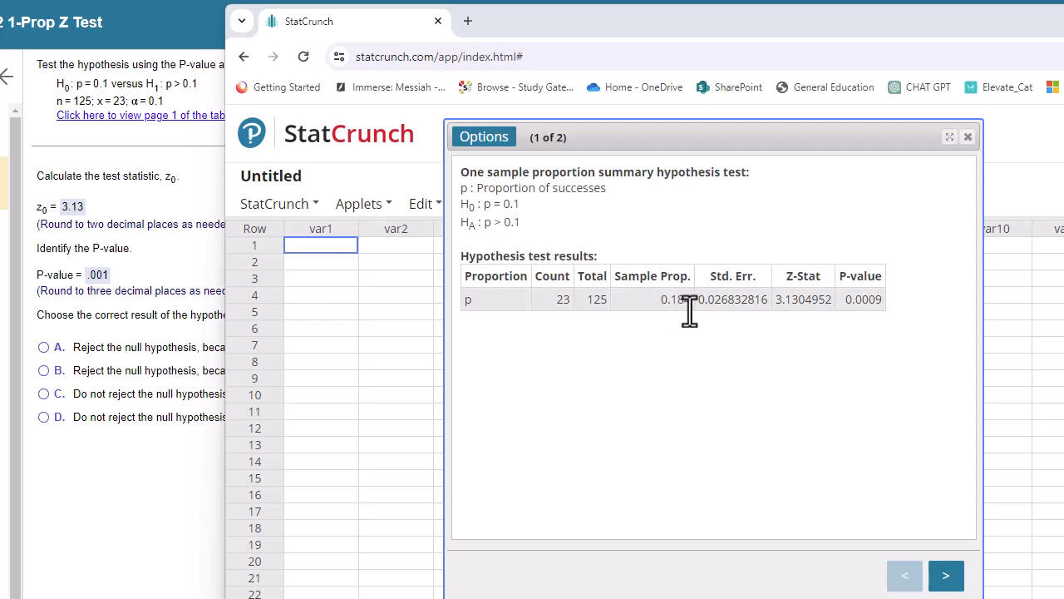
pyautogui.moveTo(676, 315)
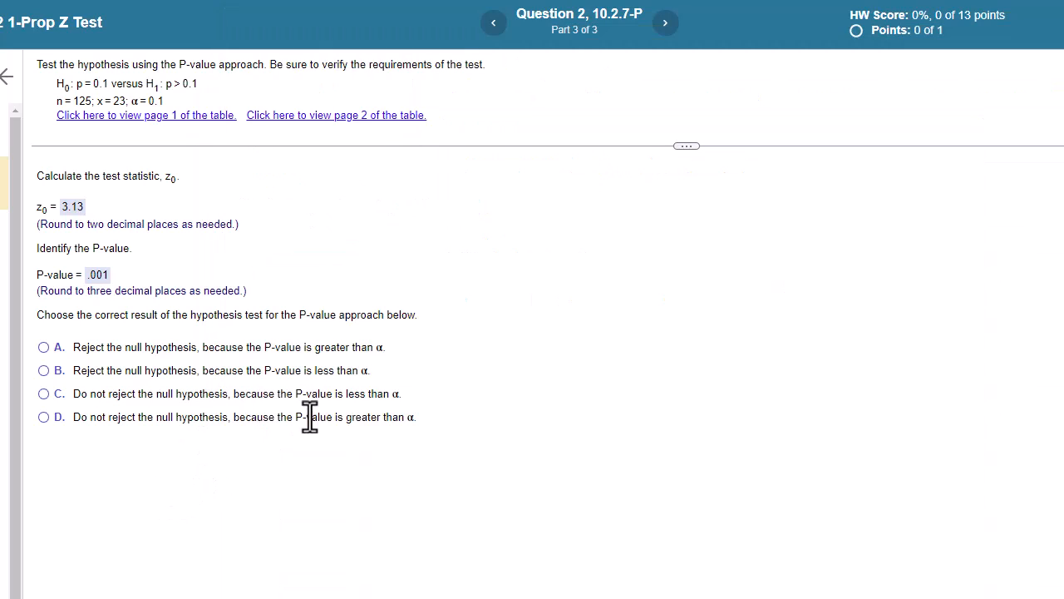
pyautogui.moveTo(356, 391)
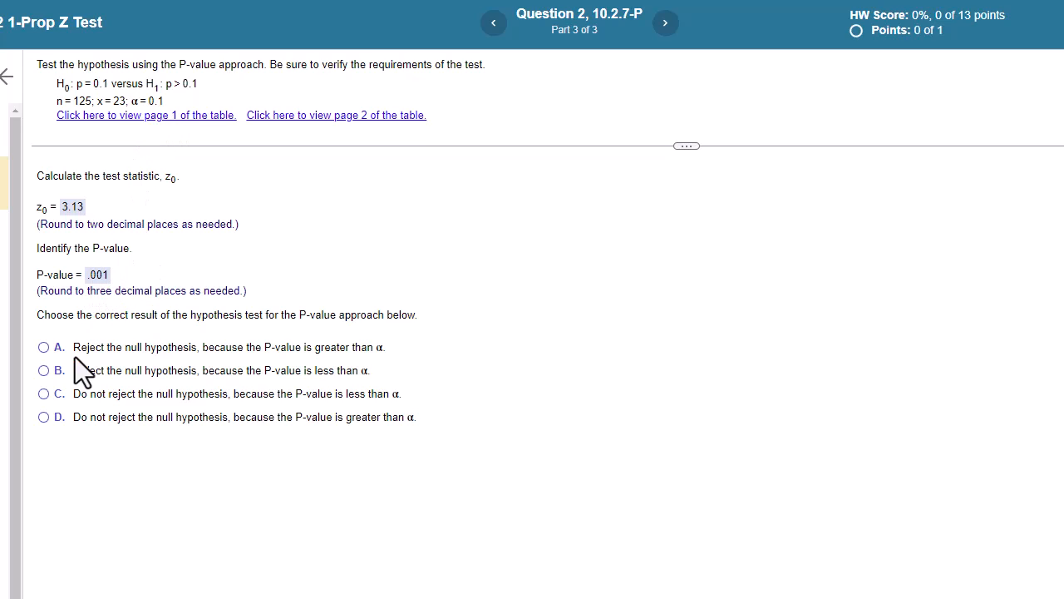
# Select 'Reject the null hypothesis, because the P-value is less than α'
pyautogui.click(43, 370)
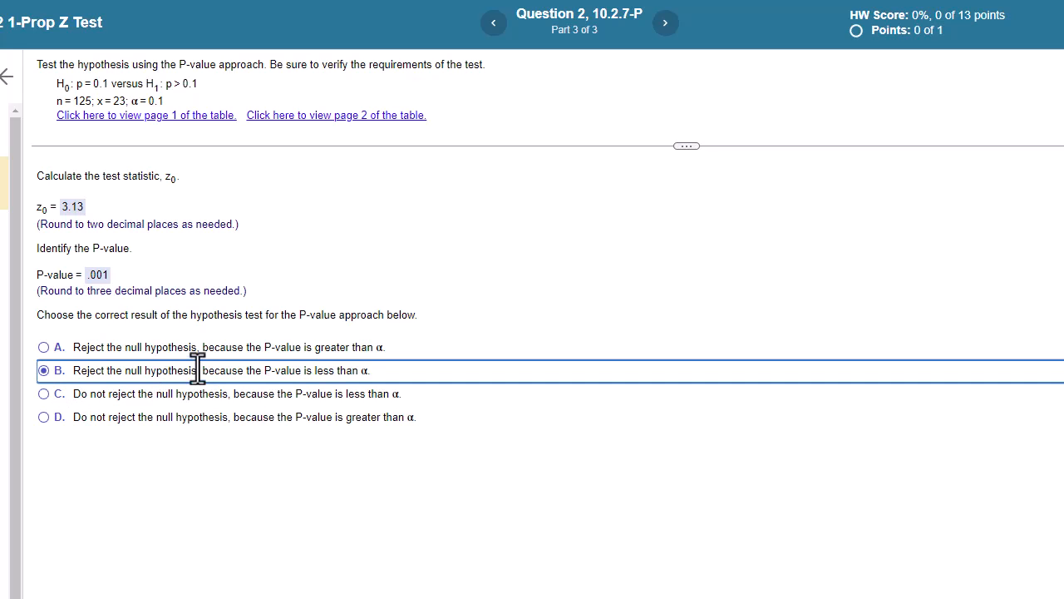